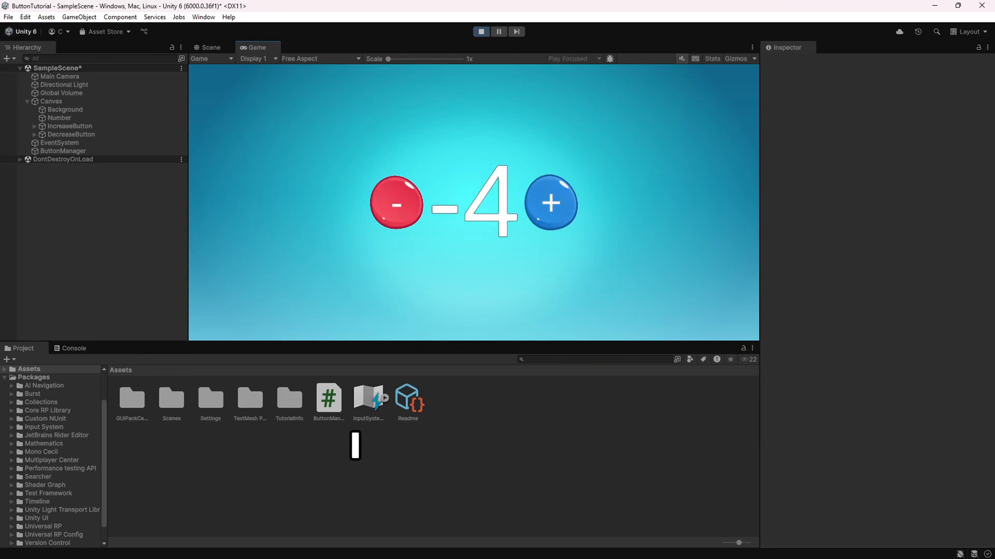
# Step: Stop the running counter demo, currently showing -4, to exit Play mode
pyautogui.click(549, 202)
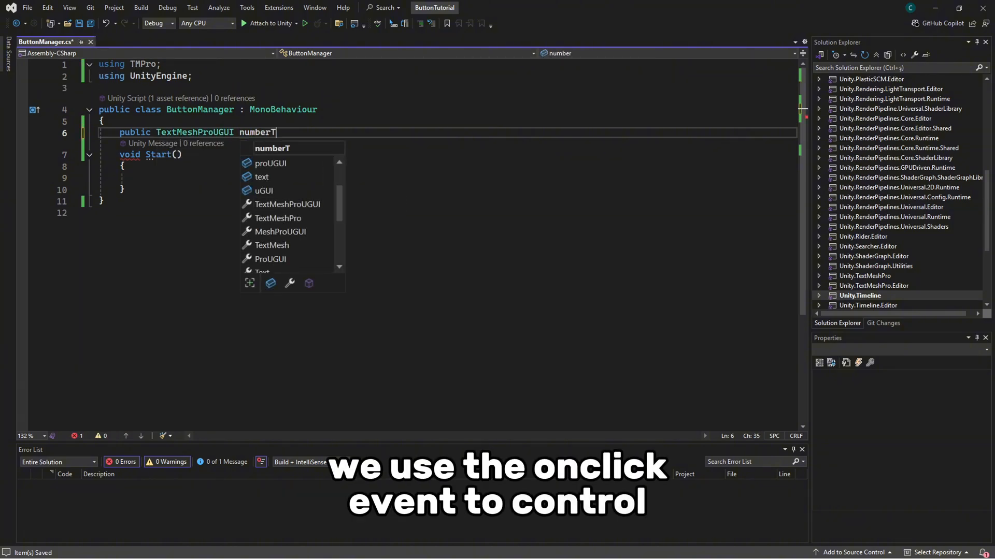
# Step: Add public int number = 0 and empty IncreaseNumber, DecreaseNumber and UpdateNumberText methods
pyautogui.write('p')
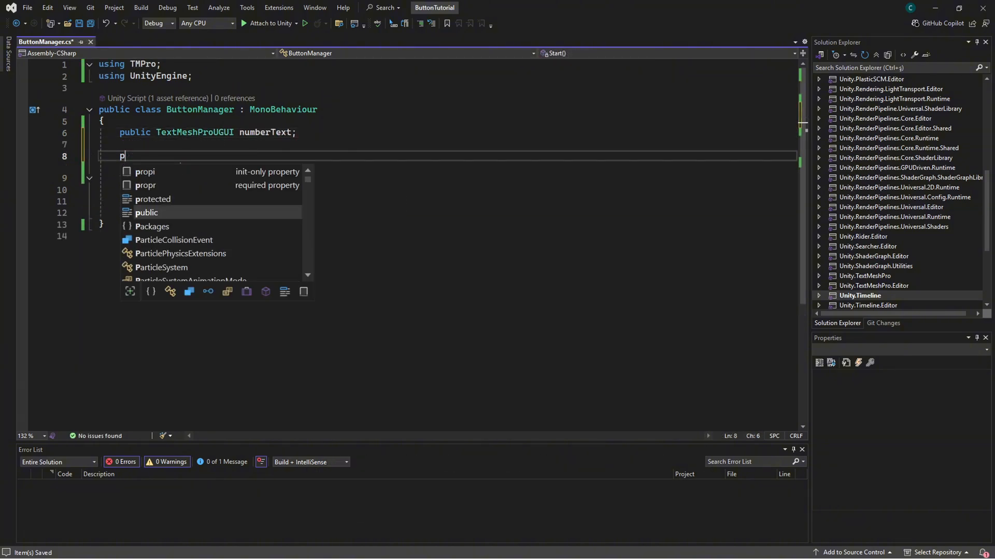
pyautogui.write('ublic int number = 0;')
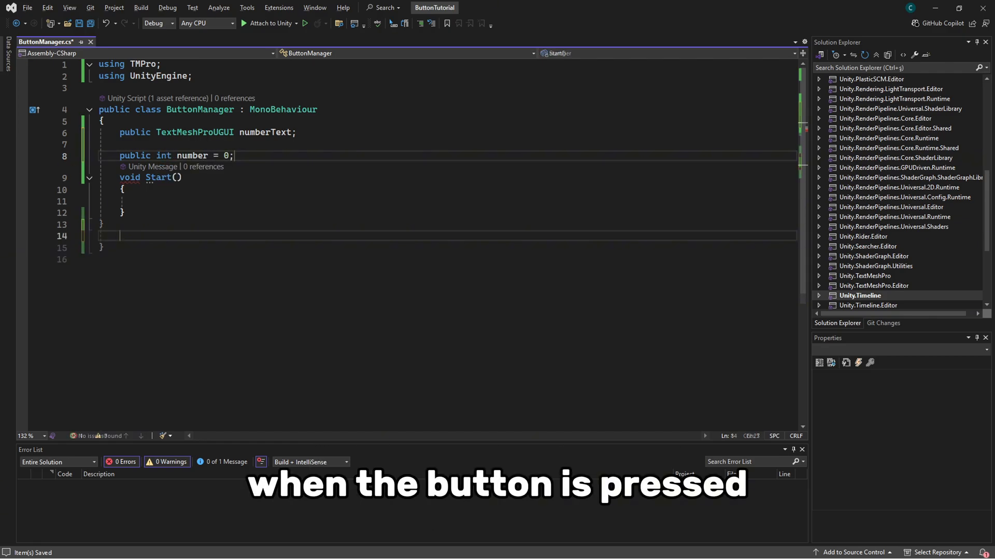
pyautogui.write('public void I')
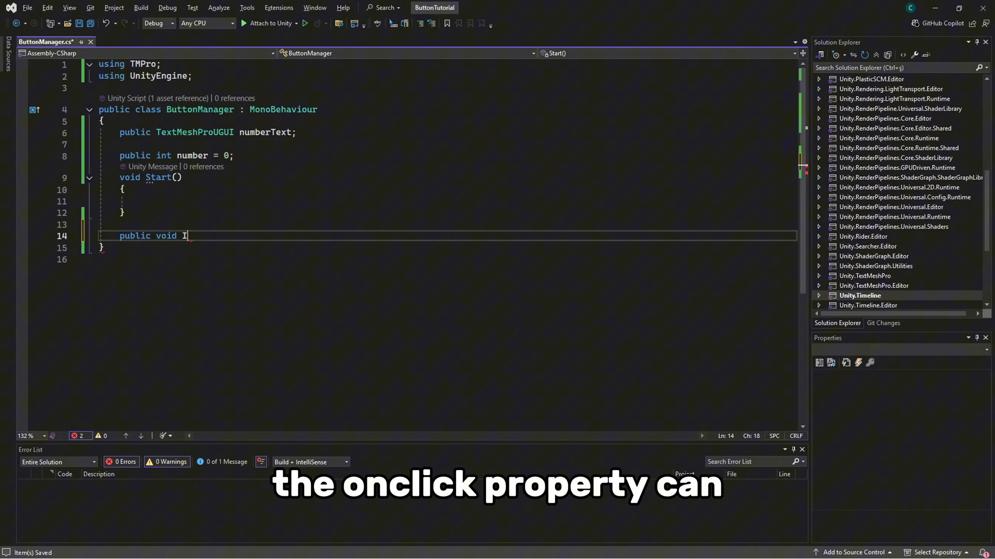
pyautogui.write('ncreaseNumber()')
pyautogui.write('public void Dec')
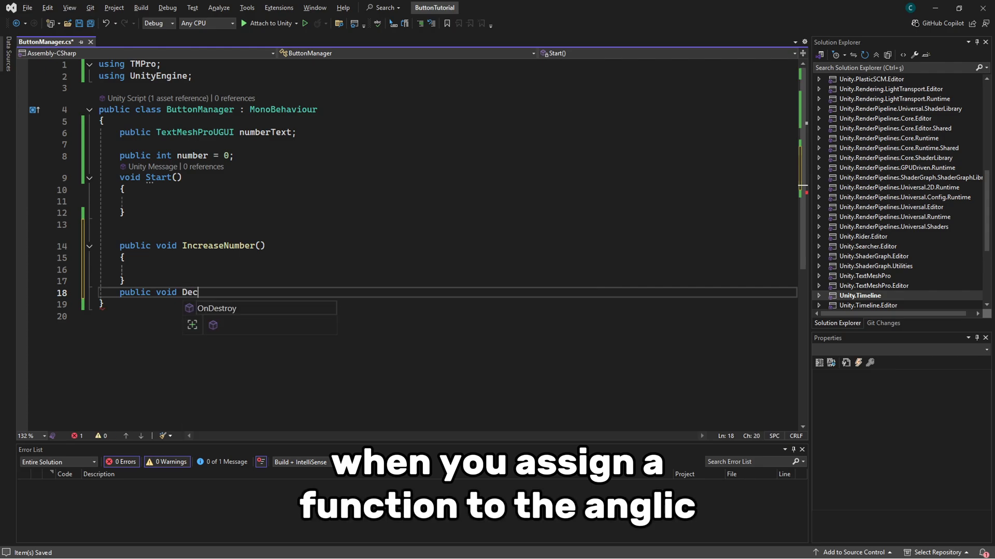
pyautogui.write('reaseNumber(')
pyautogui.write('p')
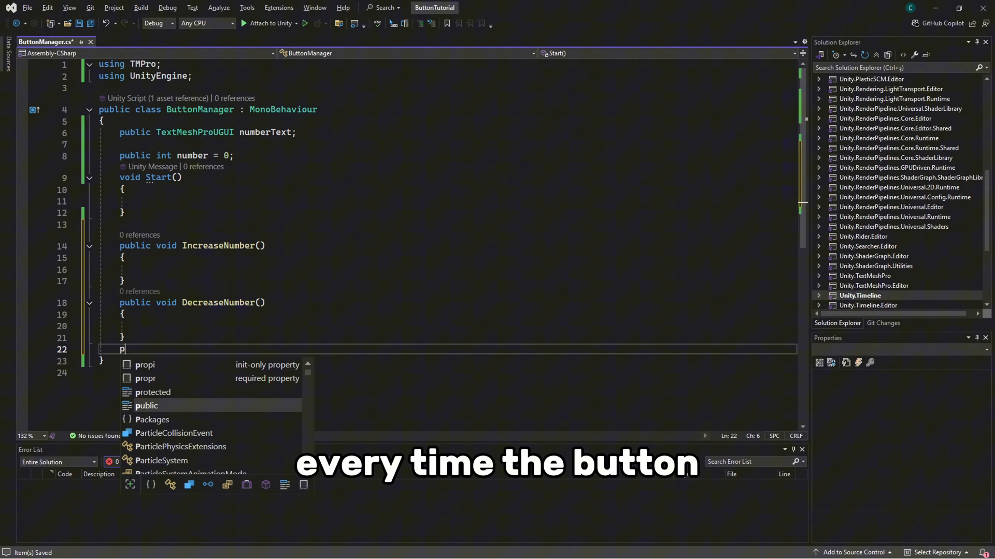
pyautogui.write('ublic void U')
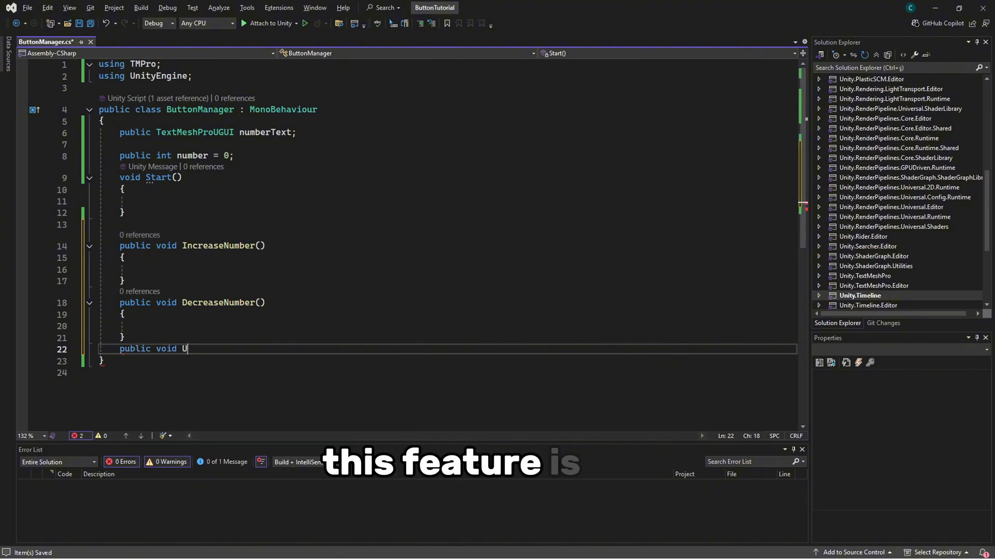
pyautogui.write('pdateNumberText(')
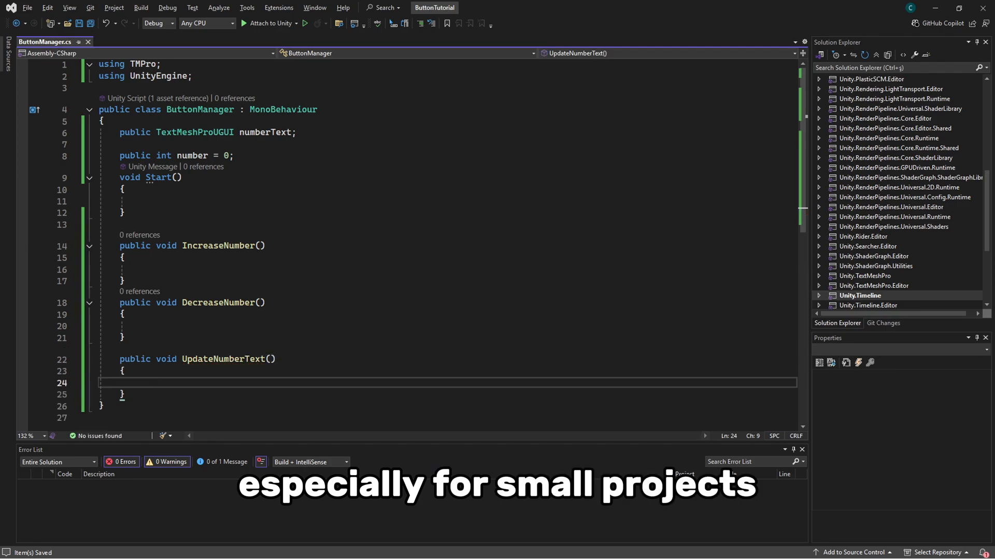
pyautogui.write('numberte')
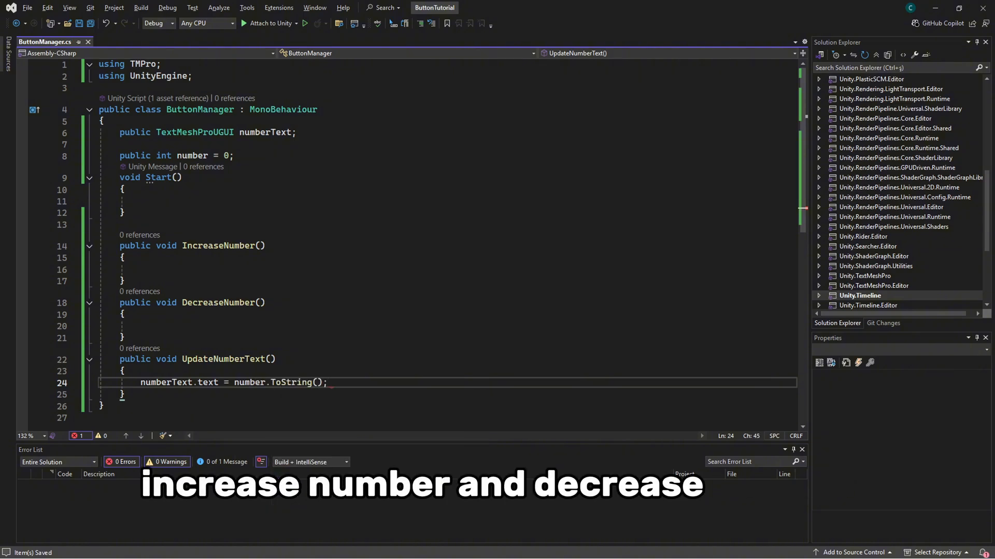
# Step: Write numberText.text = number.ToString(), and number++/number-- with UpdateNumberText() calls
pyautogui.write('number++;')
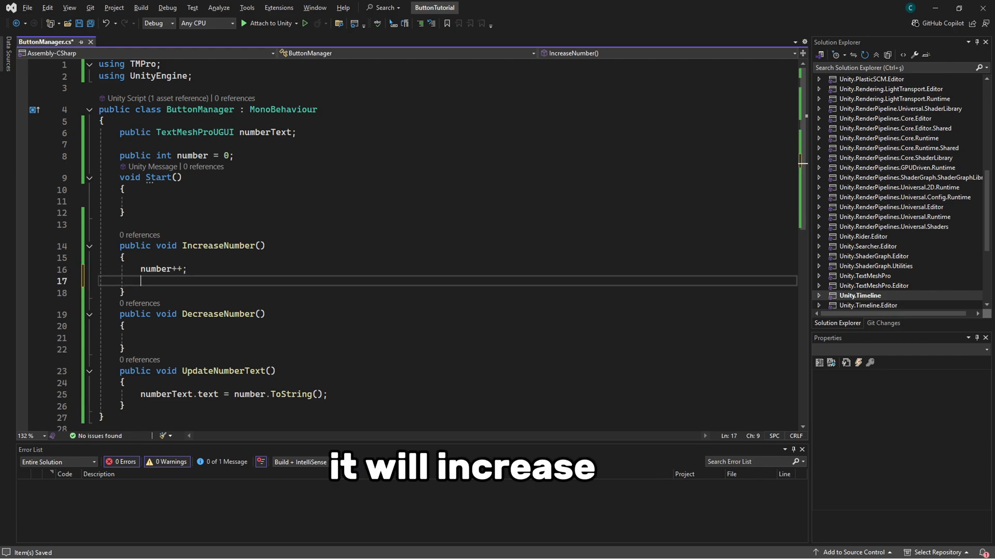
pyautogui.write('UpdateNumberText();')
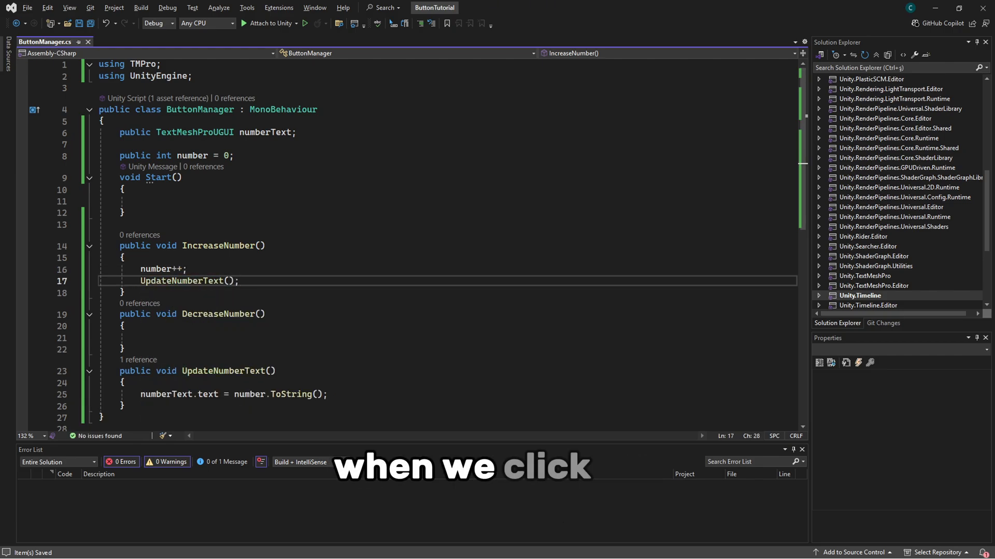
pyautogui.moveTo(141, 269); pyautogui.dragTo(238, 280)
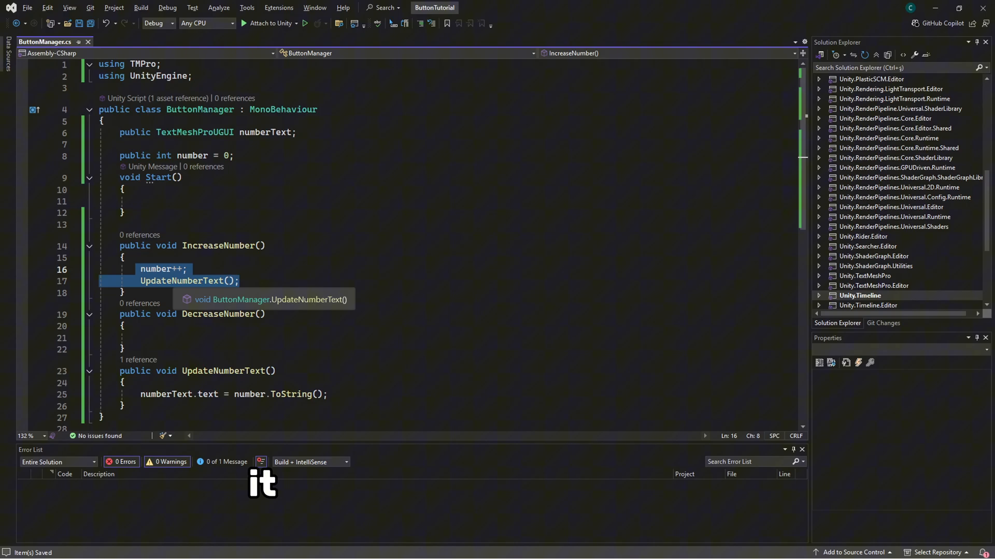
pyautogui.write('number++;')
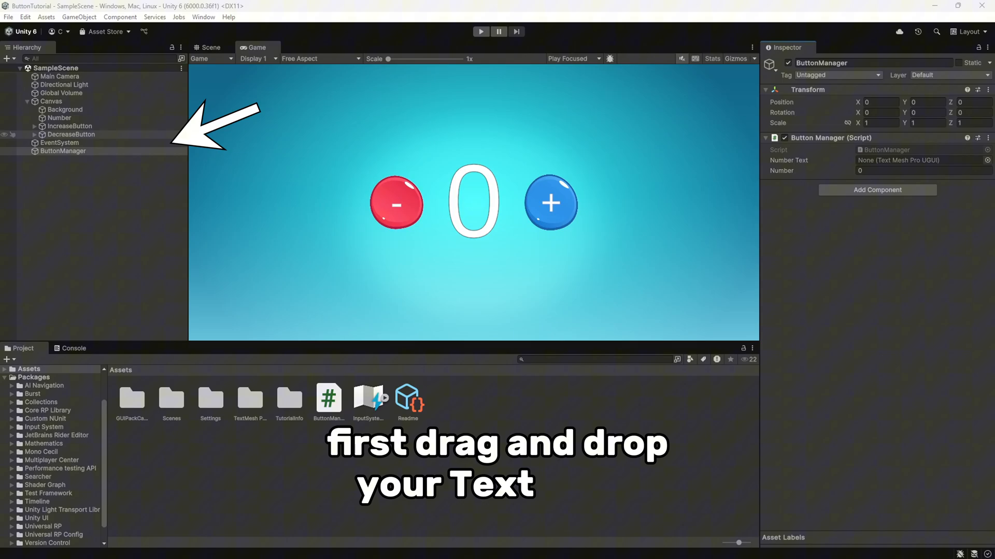
# Step: Link Number to ButtonManager's Number Text, and set IncreaseButton's On Click to IncreaseNumber()
pyautogui.moveTo(59, 117); pyautogui.dragTo(916, 160)
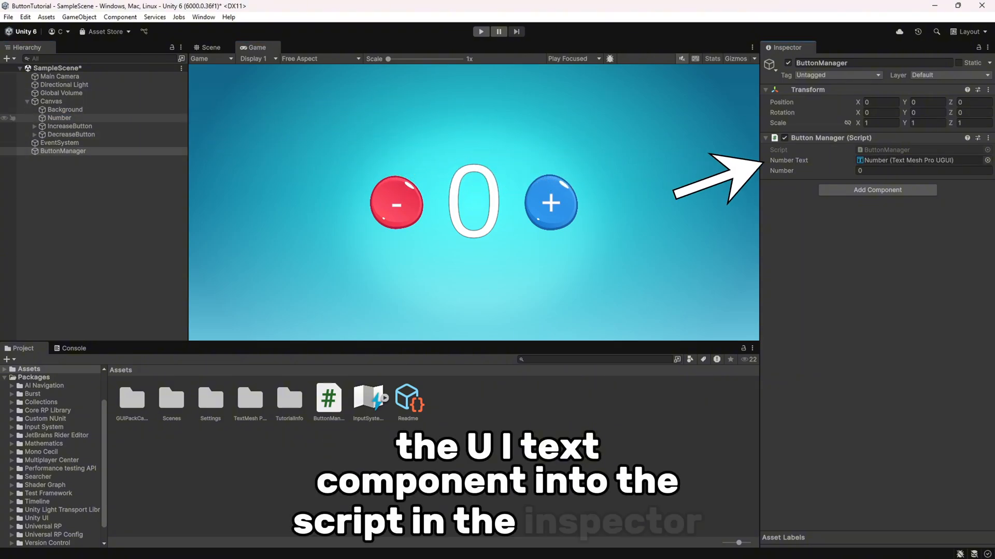
pyautogui.click(69, 125)
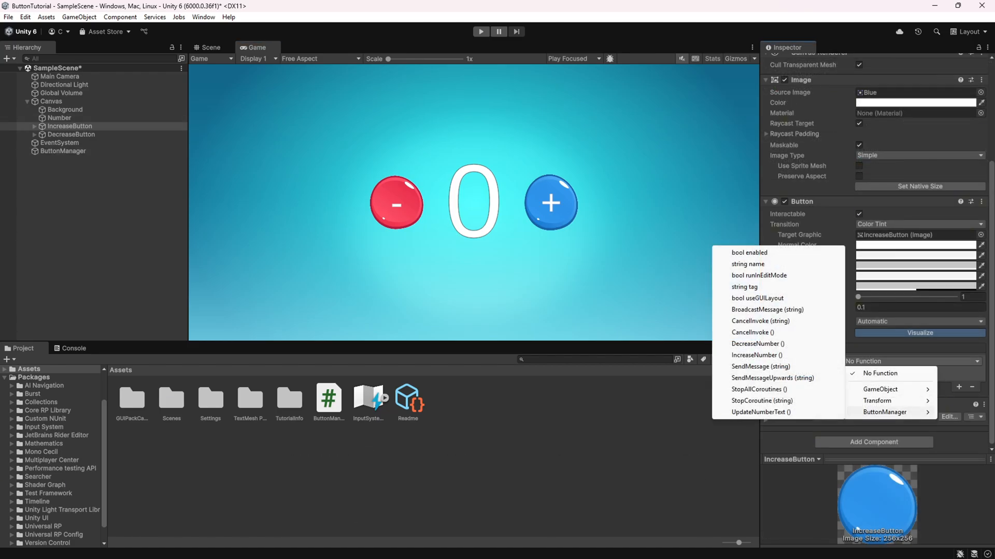
pyautogui.click(756, 355)
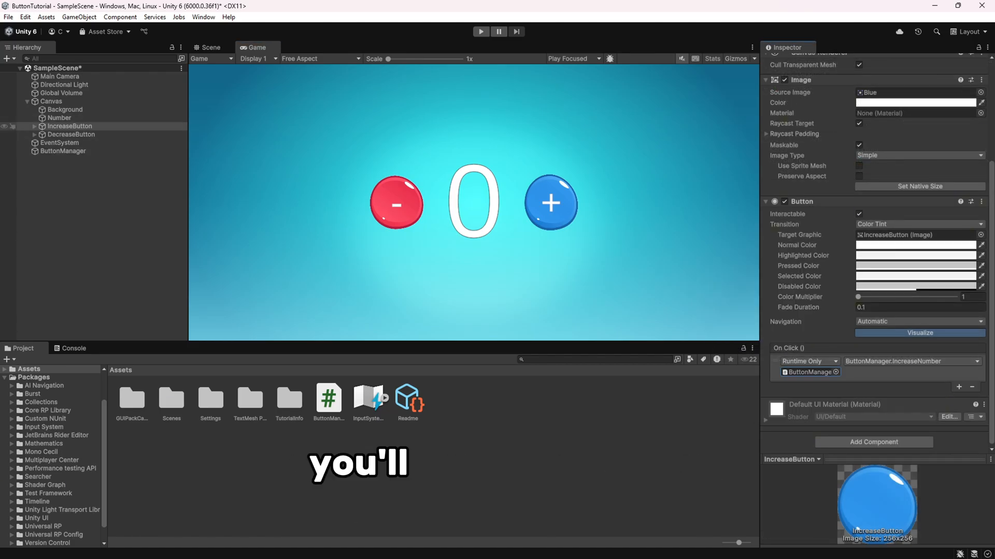
pyautogui.click(71, 133)
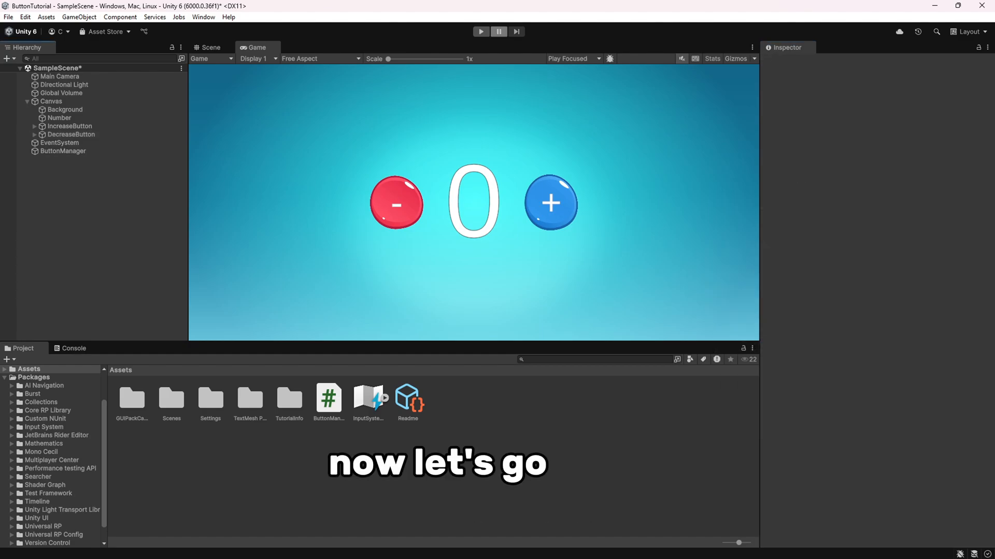
# Step: Test the counter in Play mode, then view DecreaseButton's empty On Click () list
pyautogui.click(480, 32)
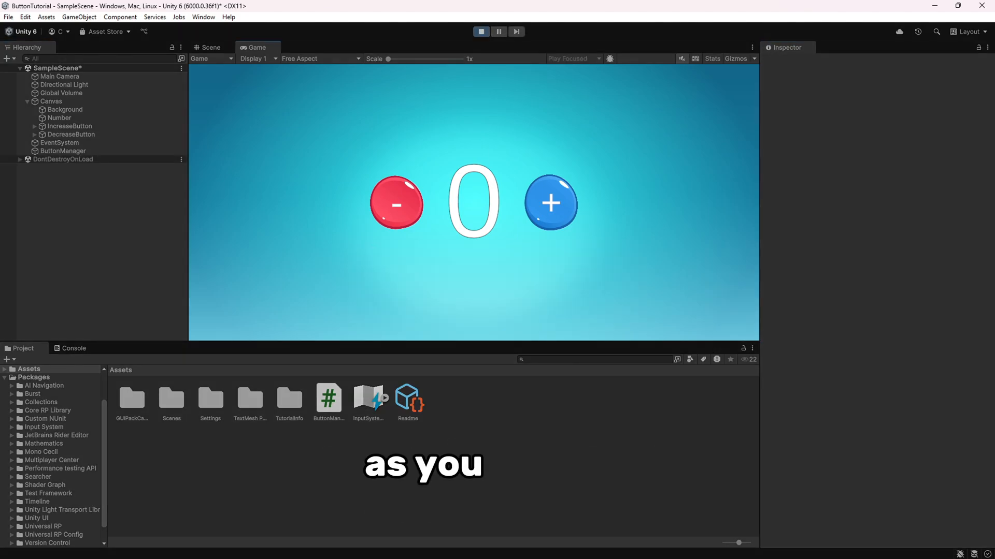
pyautogui.click(550, 203)
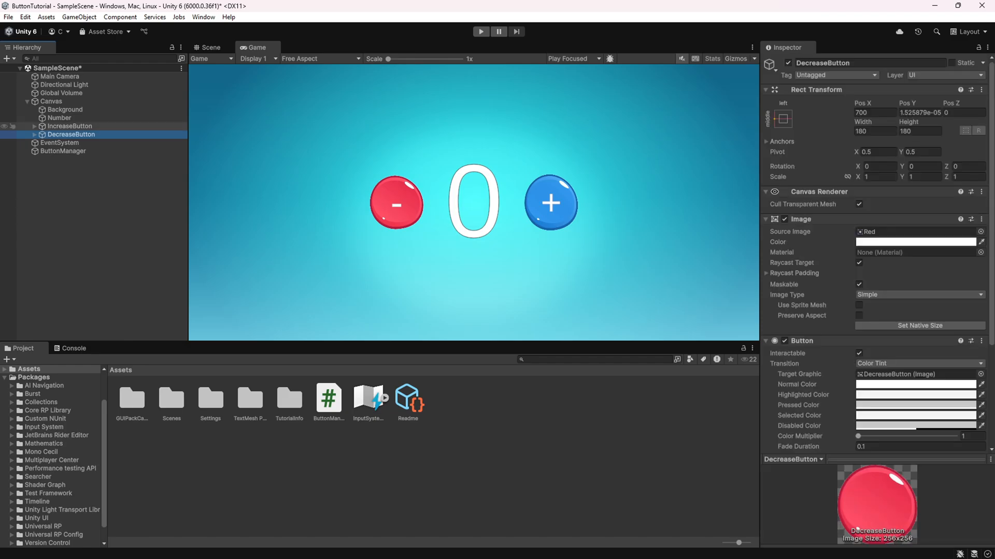
pyautogui.scroll(-3)
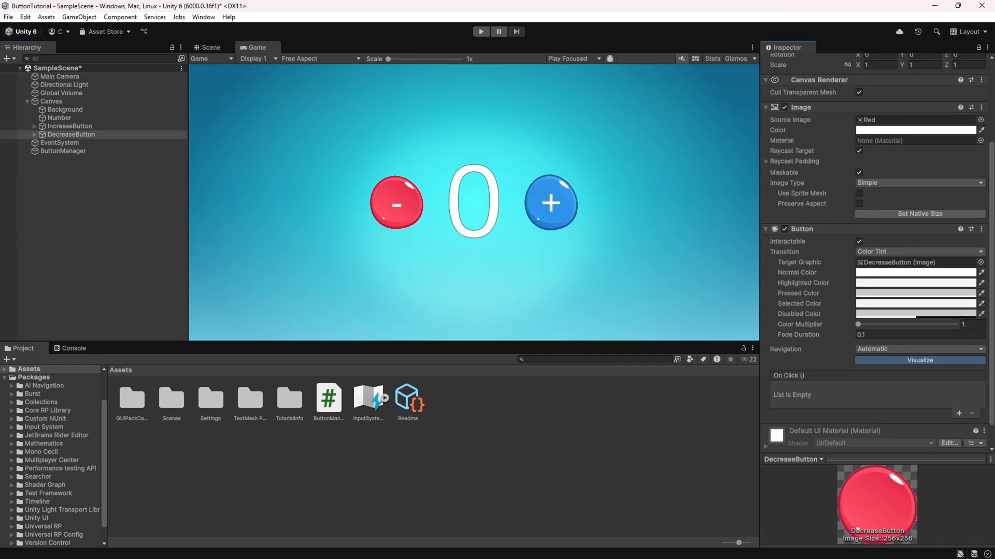
pyautogui.click(70, 126)
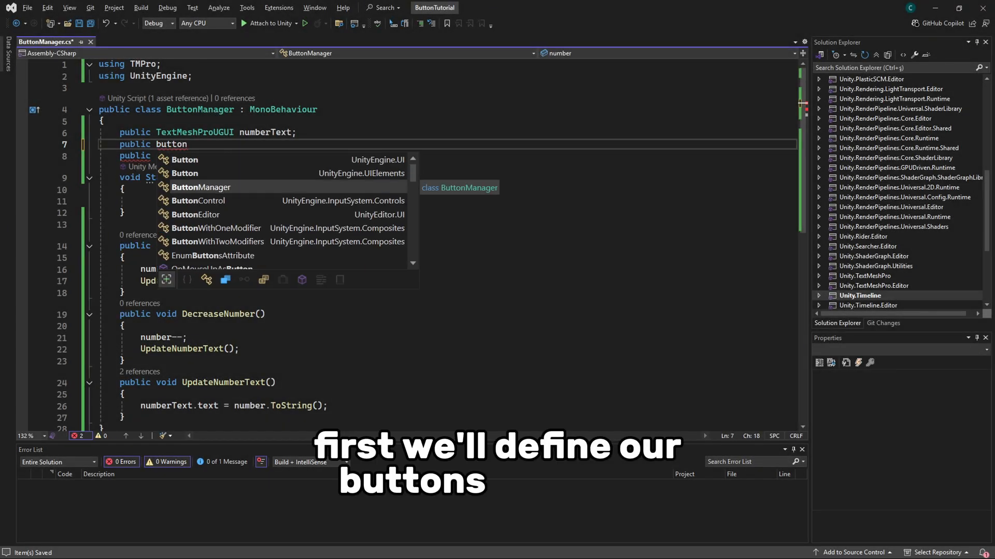
# Step: Declare increaseButton/decreaseButton fields and AddListener IncreaseNumber and DecreaseNumber in Start
pyautogui.write('Button i')
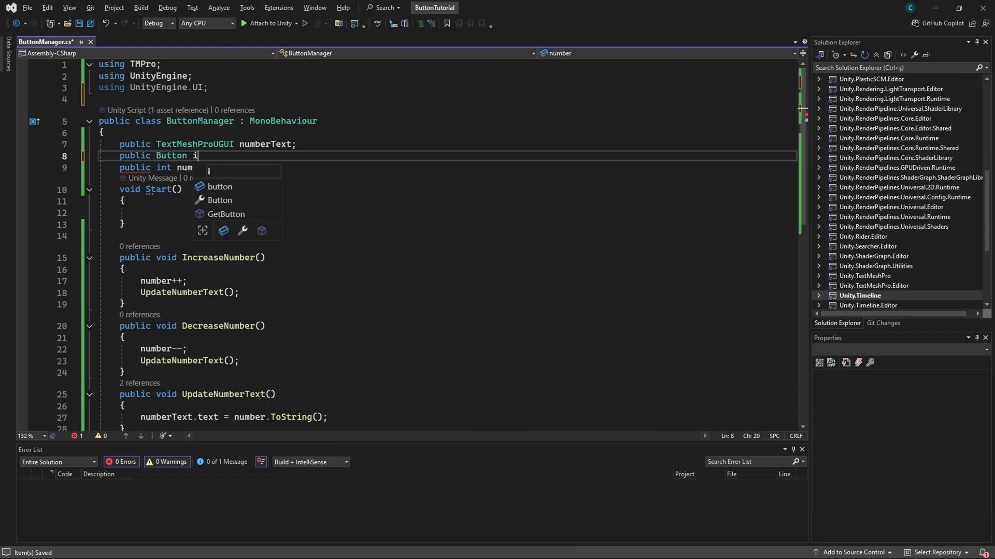
pyautogui.write('ncreaseBut')
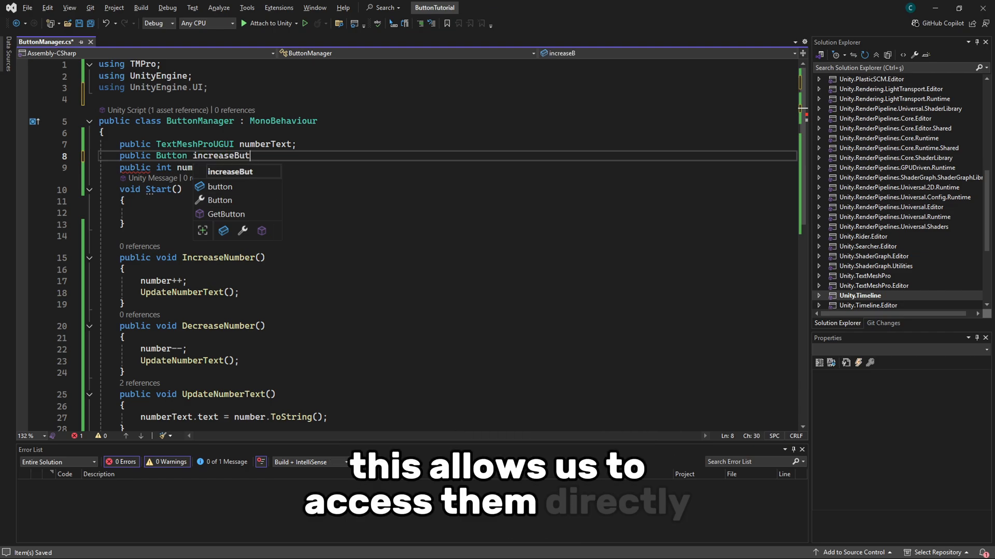
pyautogui.write('increaseButton;')
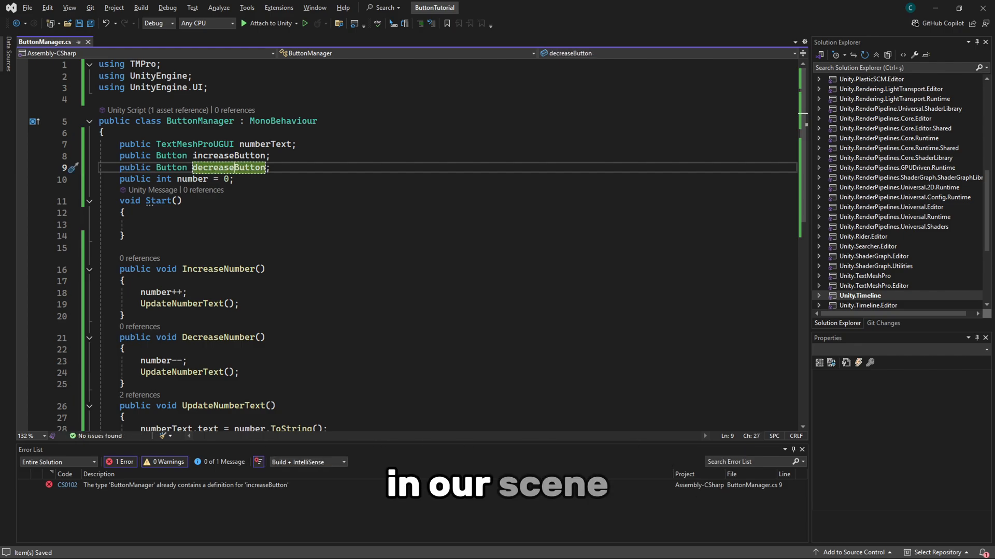
pyautogui.write('increase')
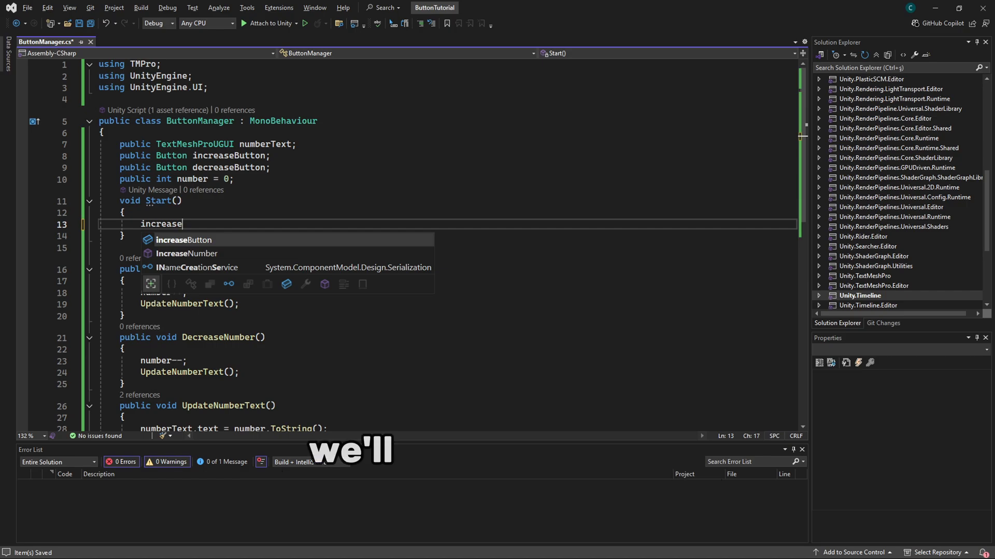
pyautogui.write('Button.onClick.AddListener(IncreaseNumber);')
pyautogui.write('decreaseButton.o')
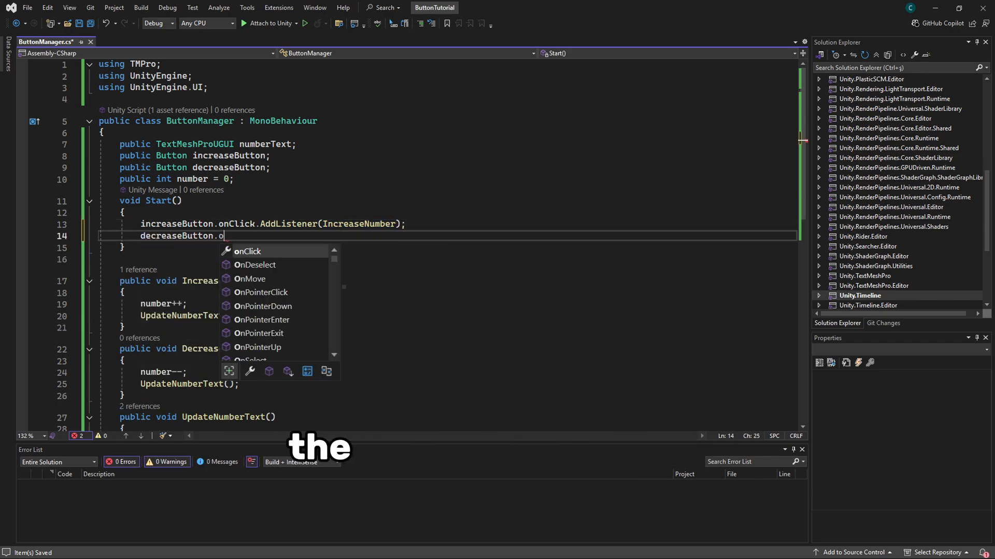
pyautogui.write('nClick.AddListener')
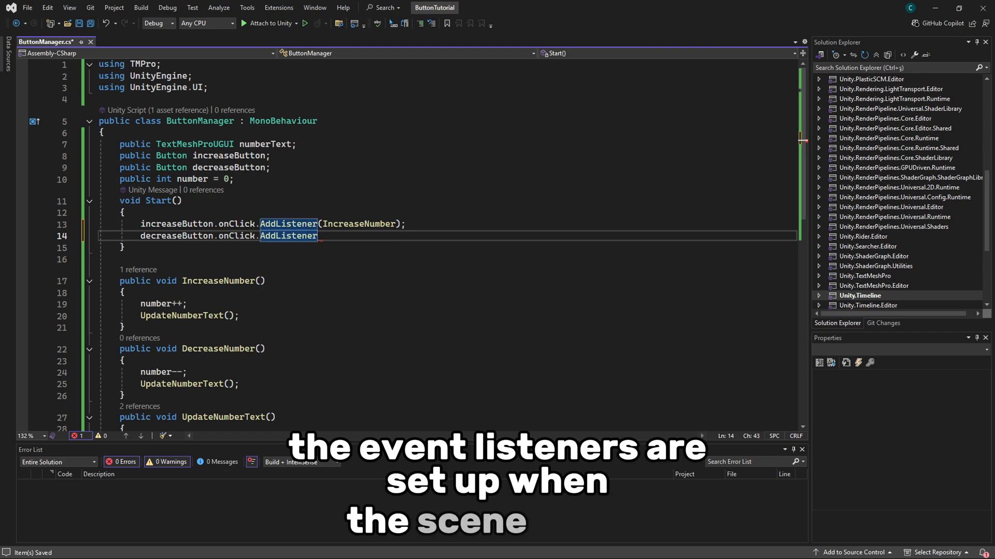
pyautogui.write('(DecreaseNumber')
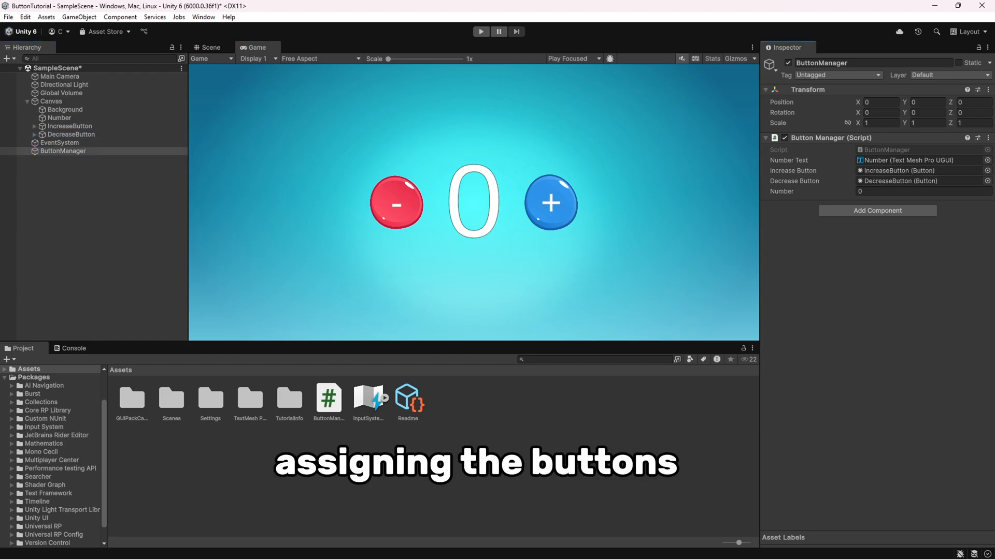
# Step: Play the scene and click plus and minus, taking the number to 5 then -1
pyautogui.click(480, 31)
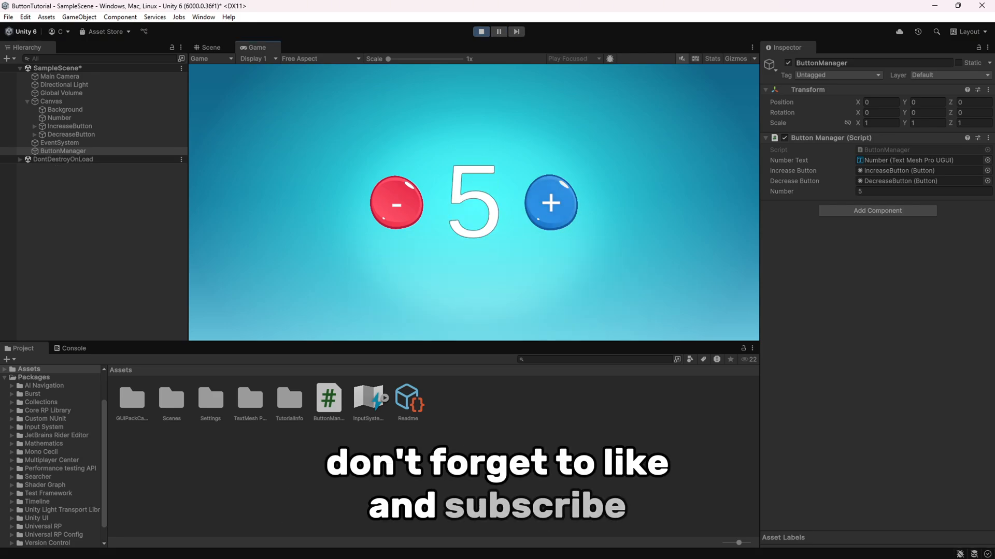
pyautogui.click(396, 203)
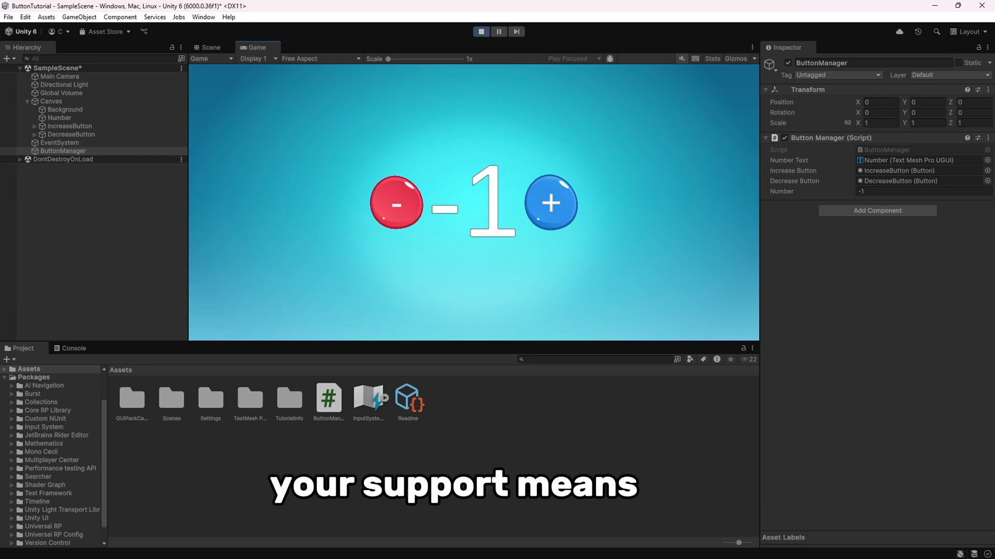